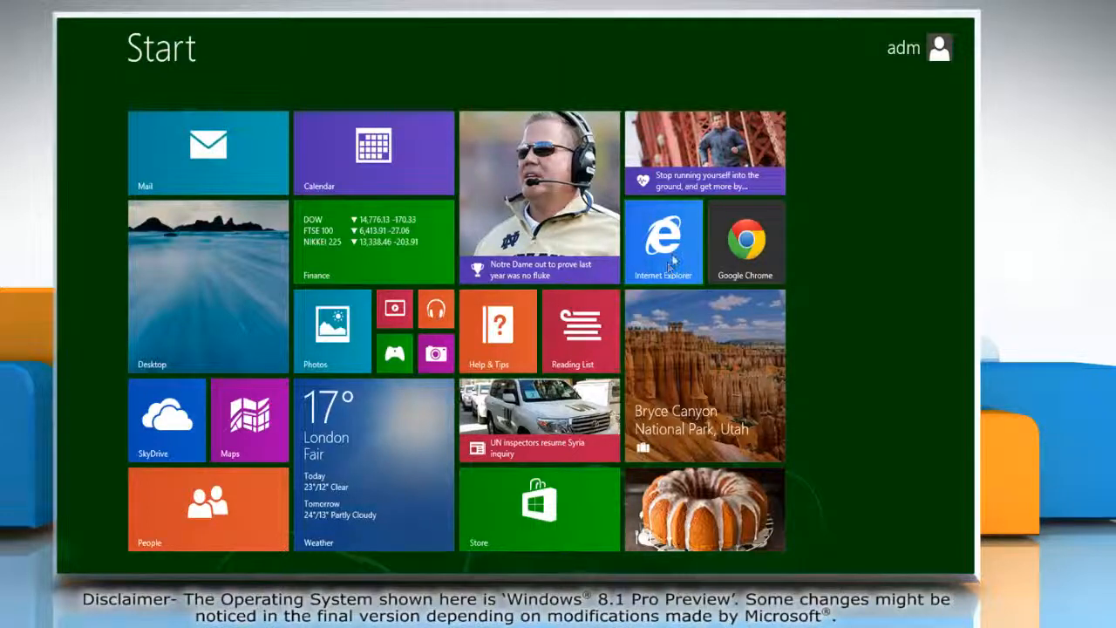
- Launch Internet Explorer from its Start screen tile
{"action": "left_click", "coordinate": [664, 243]}
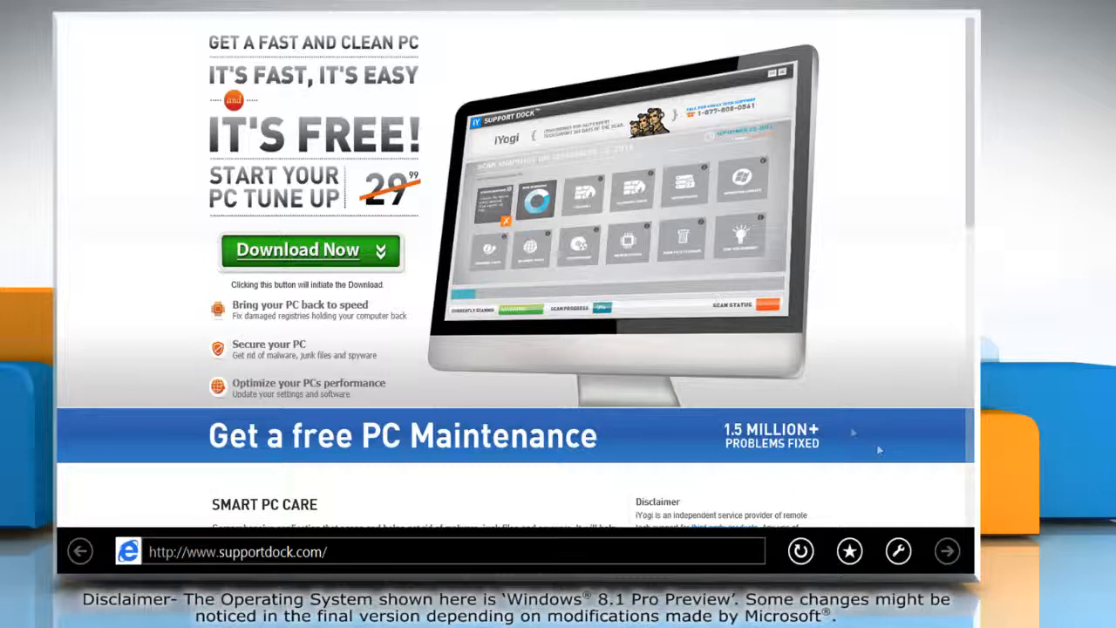
- Reopen the supportdock.com page in desktop Internet Explorer via Page tools
{"action": "scroll", "scroll_direction": "down", "scroll_amount": 3}
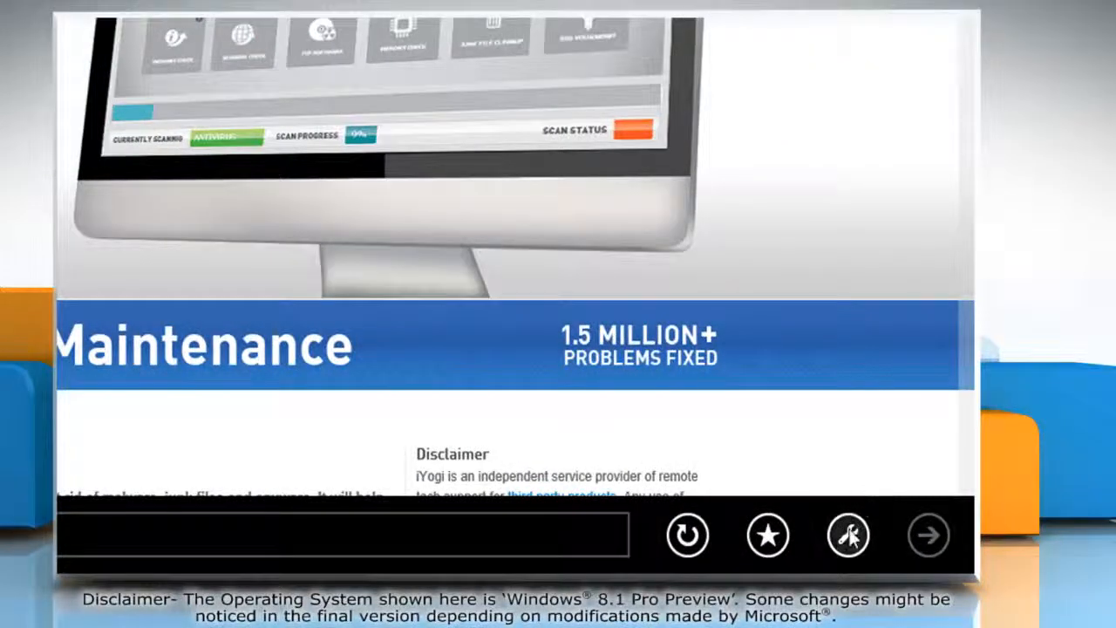
{"action": "left_click", "coordinate": [847, 534]}
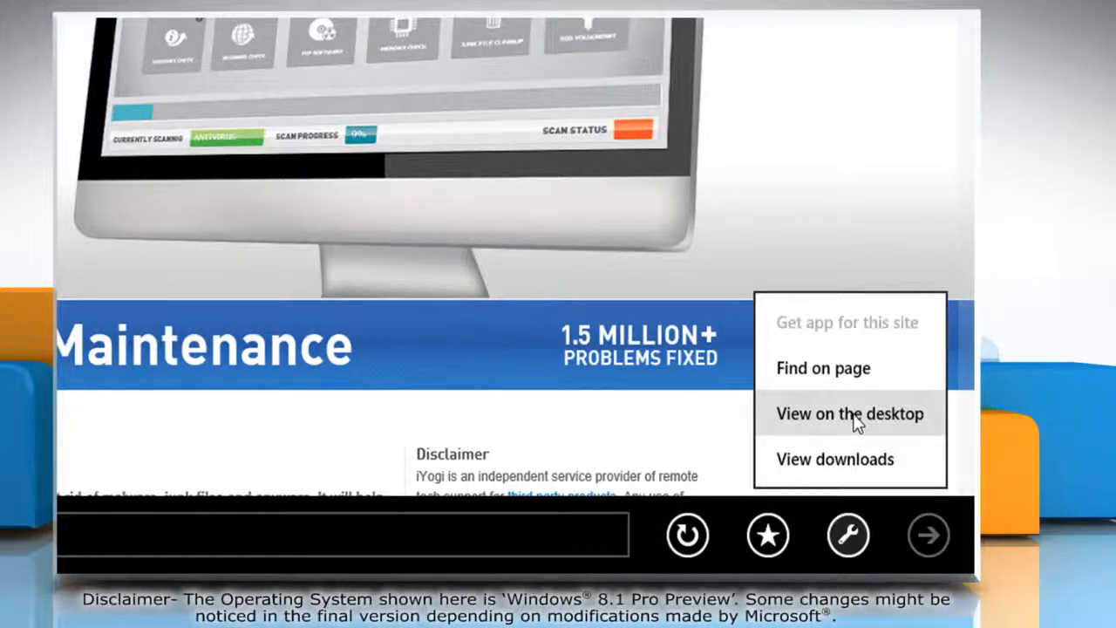
{"action": "left_click", "coordinate": [850, 414]}
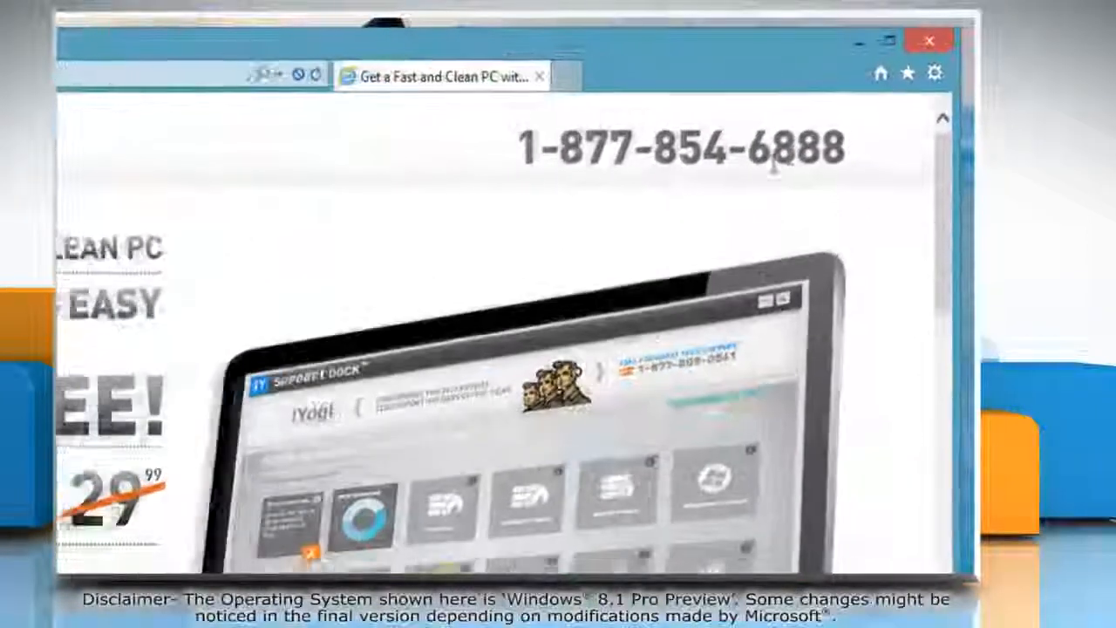
- Open Internet Options and its Browsing history Website Data Settings
{"action": "left_click", "coordinate": [935, 73]}
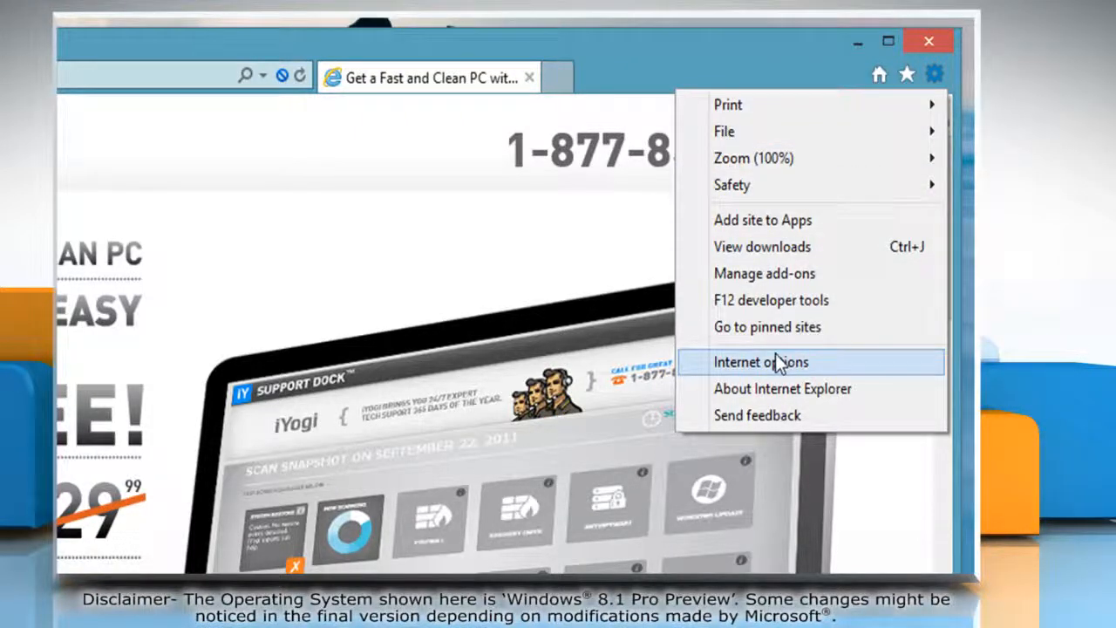
{"action": "left_click", "coordinate": [761, 362]}
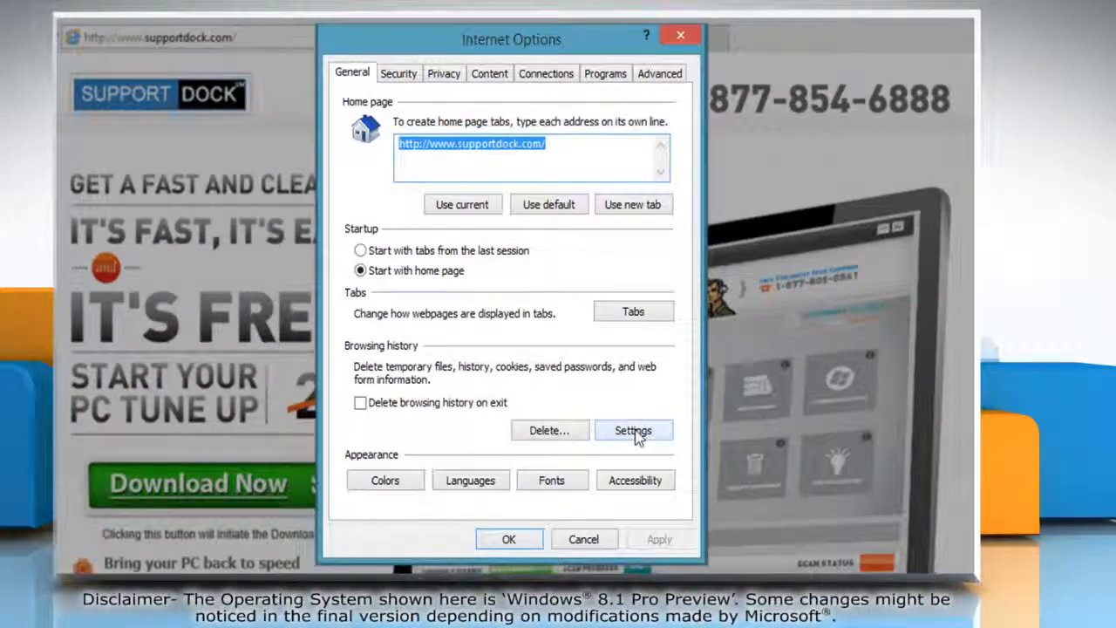
{"action": "left_click", "coordinate": [634, 430]}
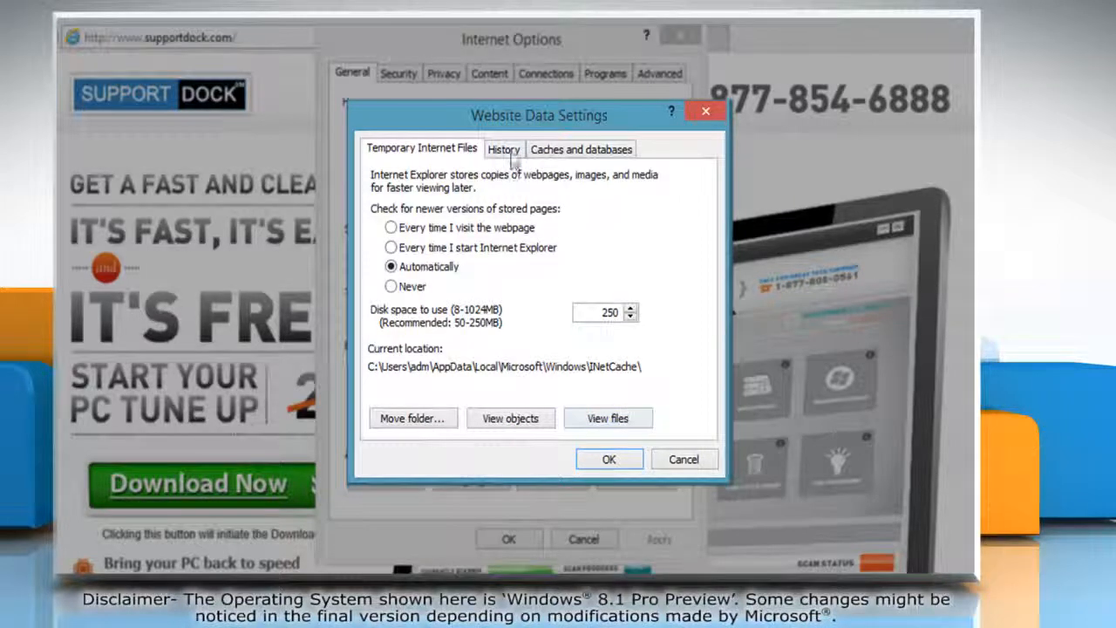
- Change Days to keep pages in history from 20 to 0 and confirm with OK
{"action": "left_click", "coordinate": [504, 149]}
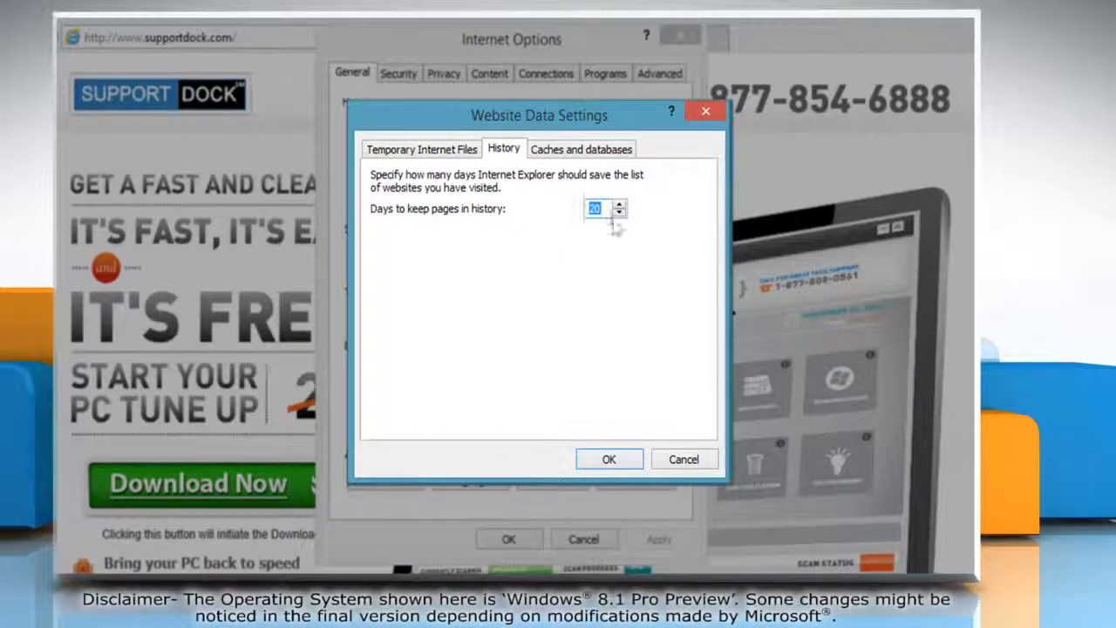
{"action": "left_click", "coordinate": [619, 214]}
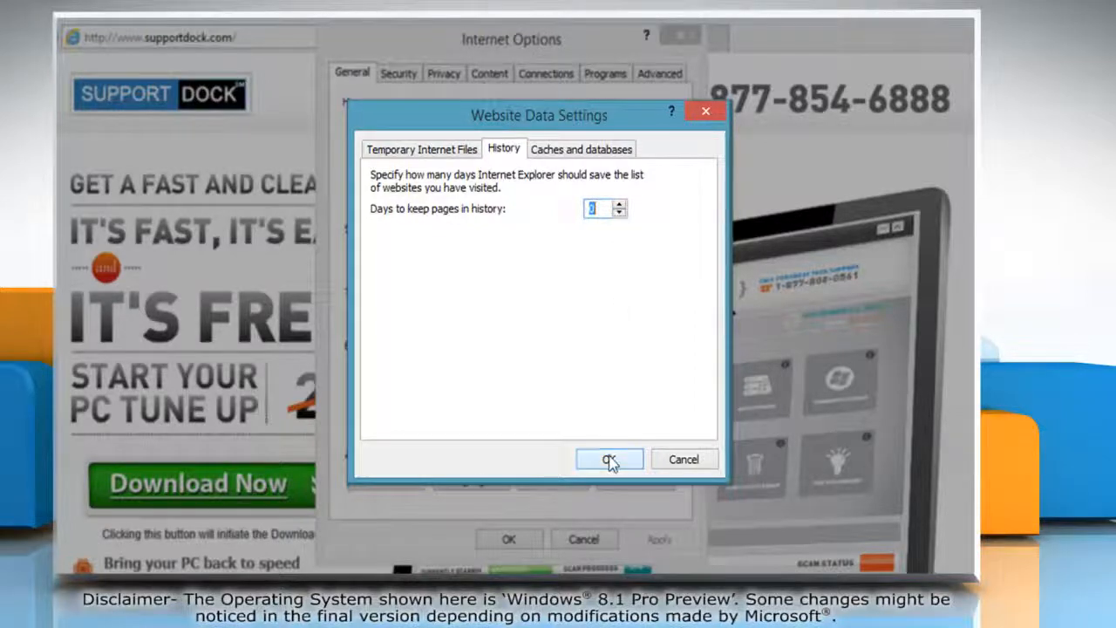
{"action": "left_click", "coordinate": [609, 460]}
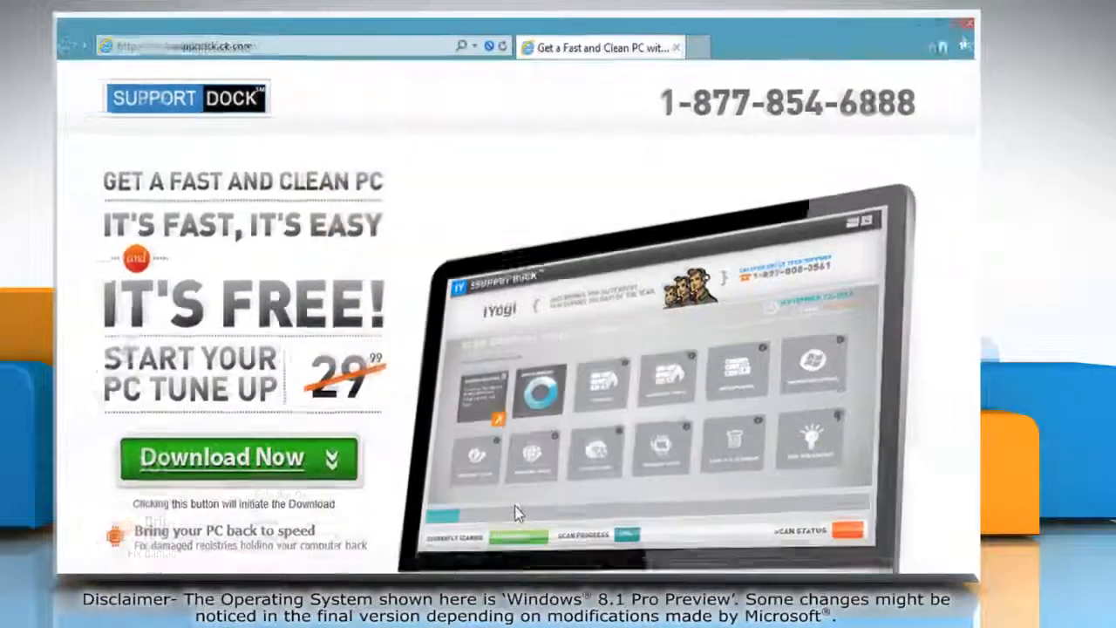